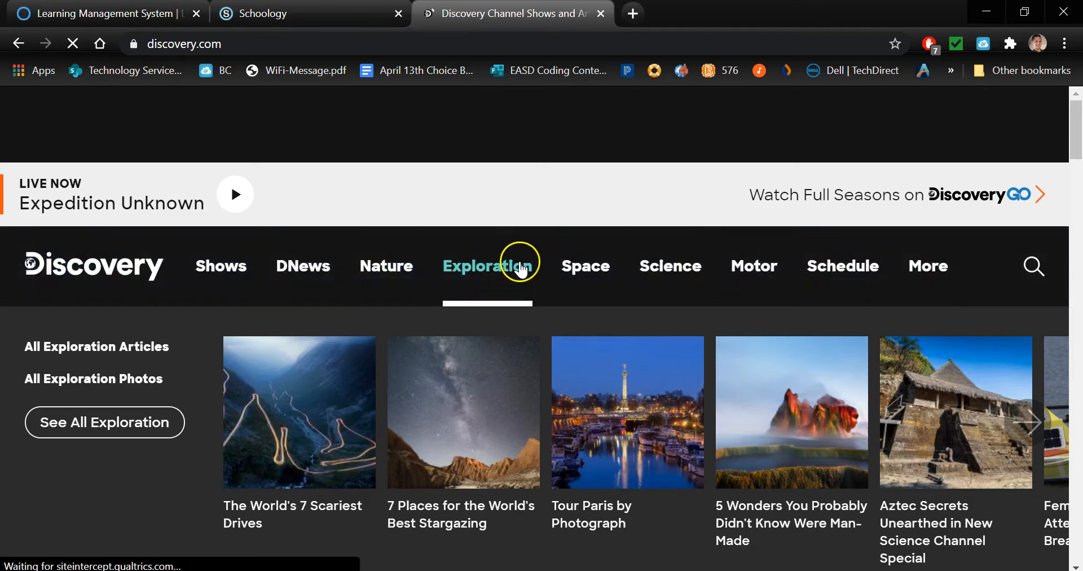
- Open and dismiss Chrome's main menu, then close discovery.com's survey pop-up
click(487, 265)
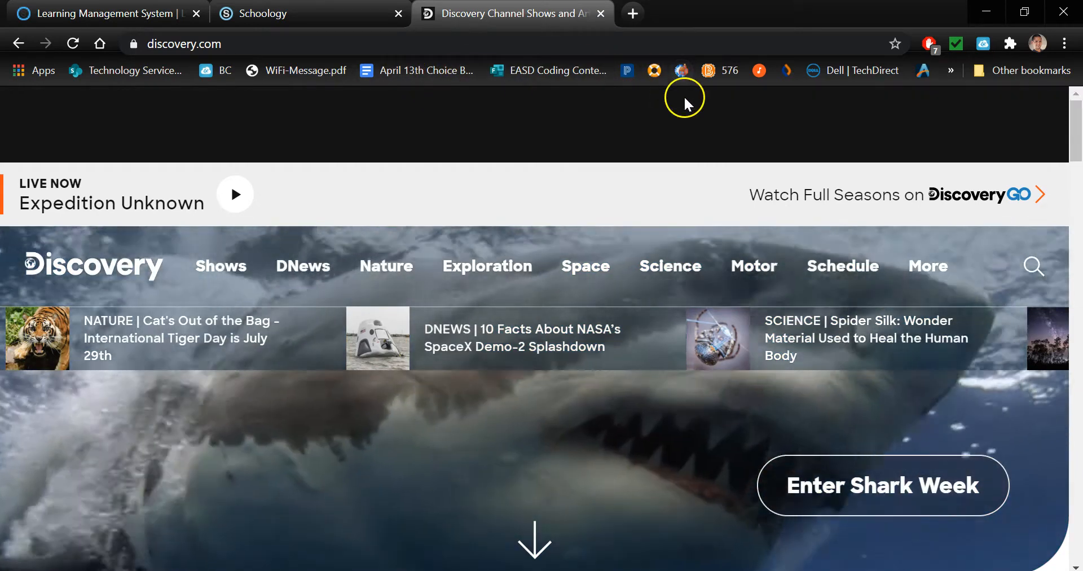
mouse_move(695, 123)
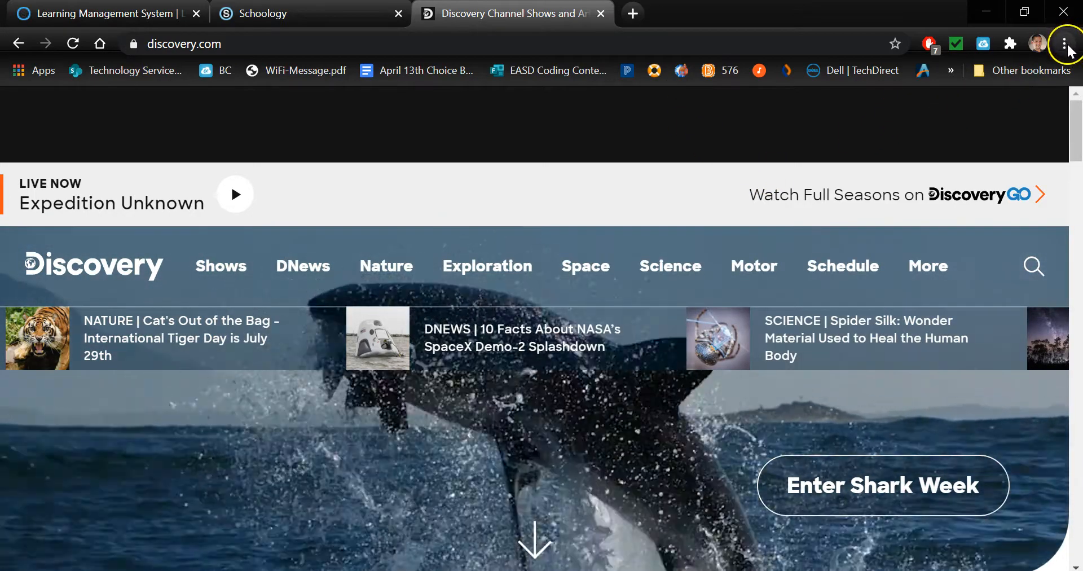
click(1065, 43)
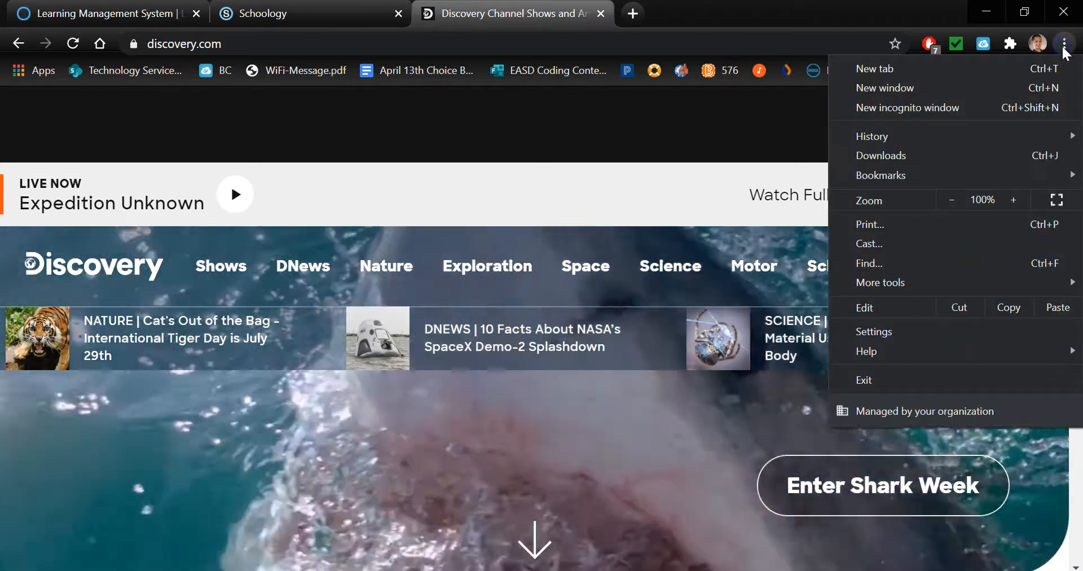
click(881, 175)
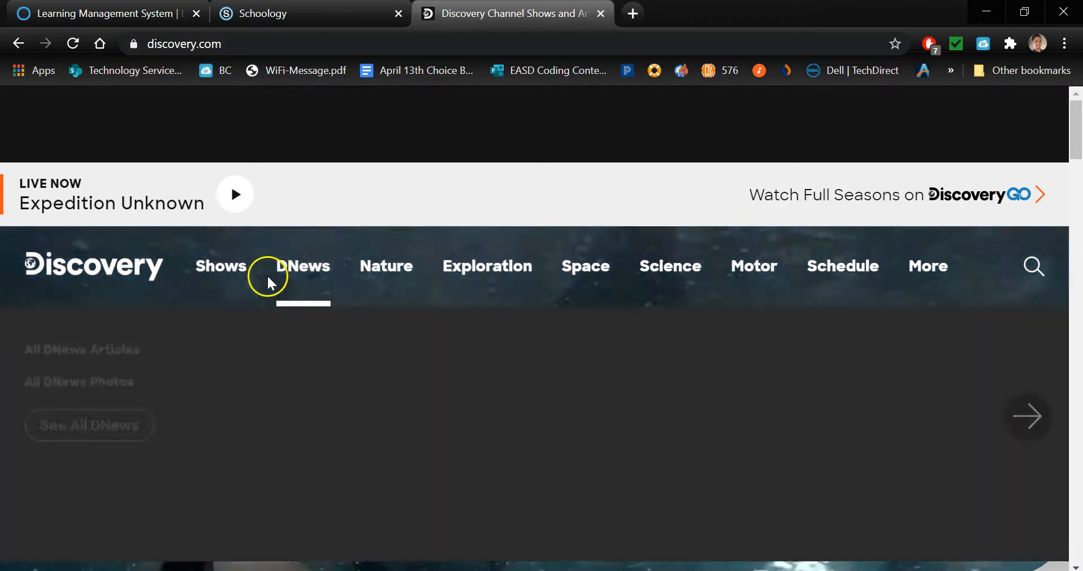
mouse_move(347, 159)
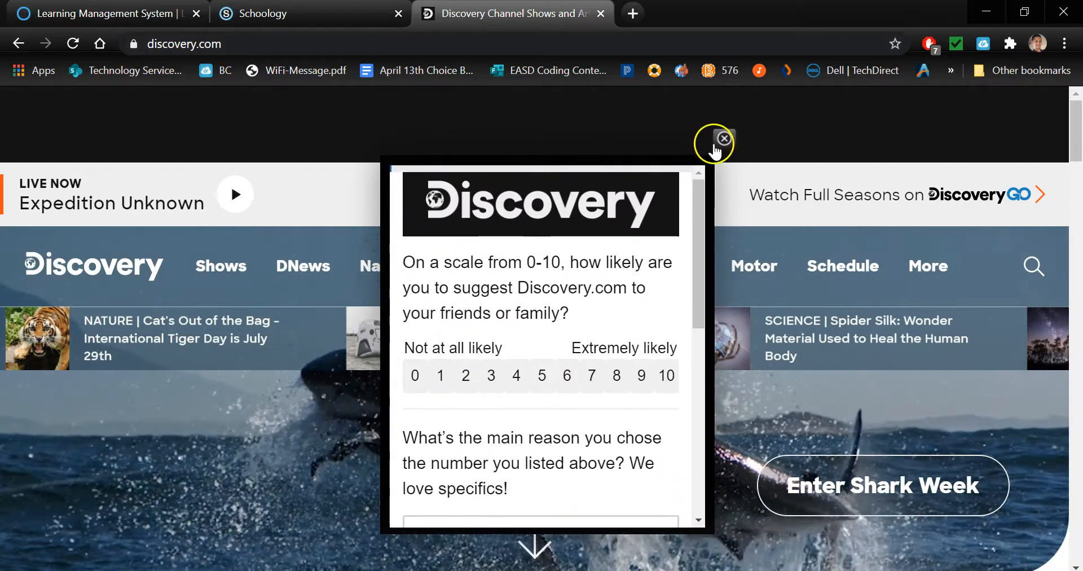
click(724, 139)
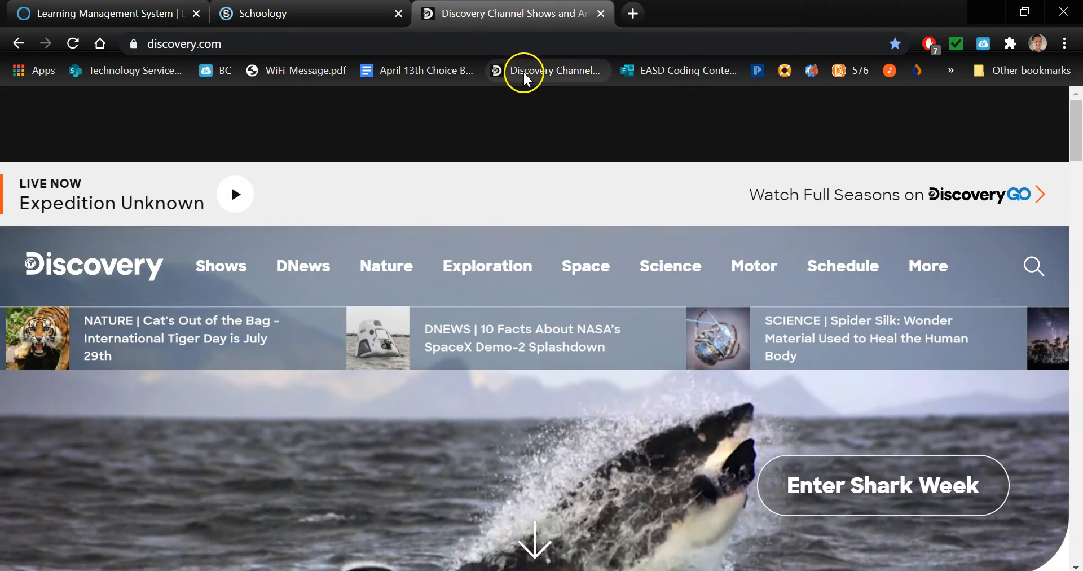
mouse_move(566, 70)
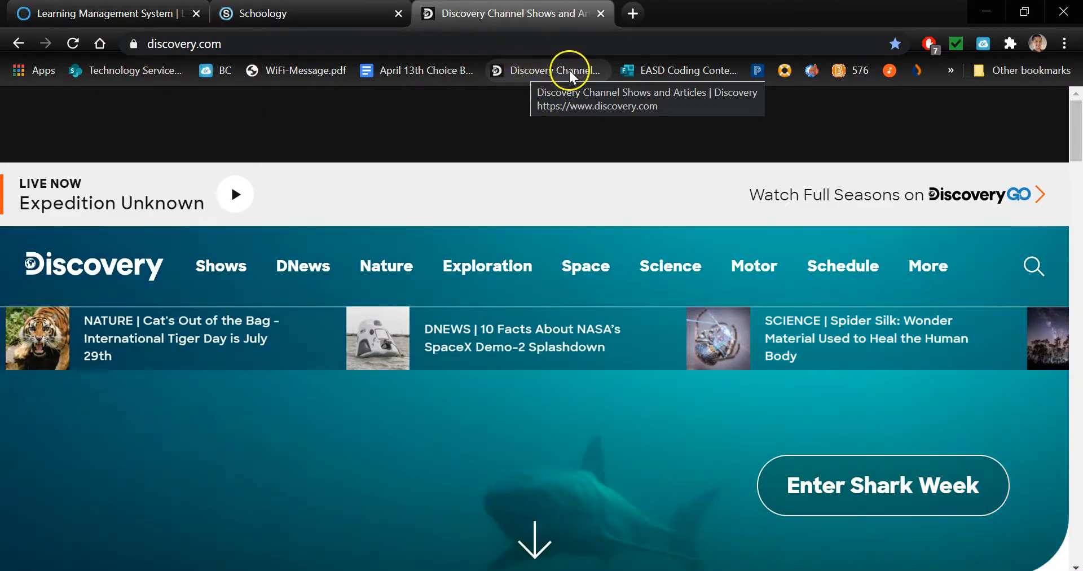
- Edit the Discovery bookmark on the bookmarks bar to have an empty name, and save
right_click(546, 70)
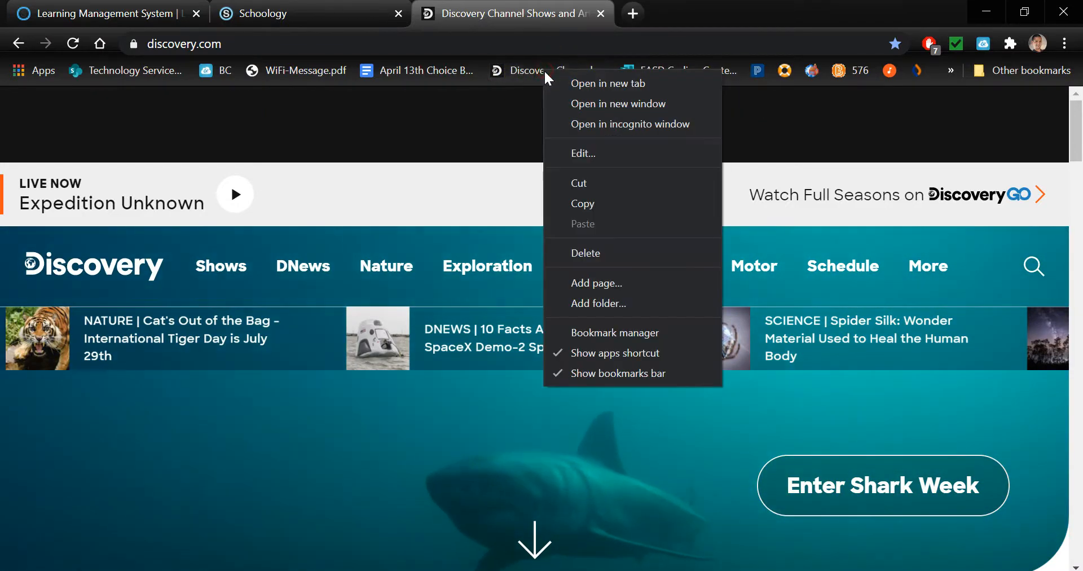
click(582, 153)
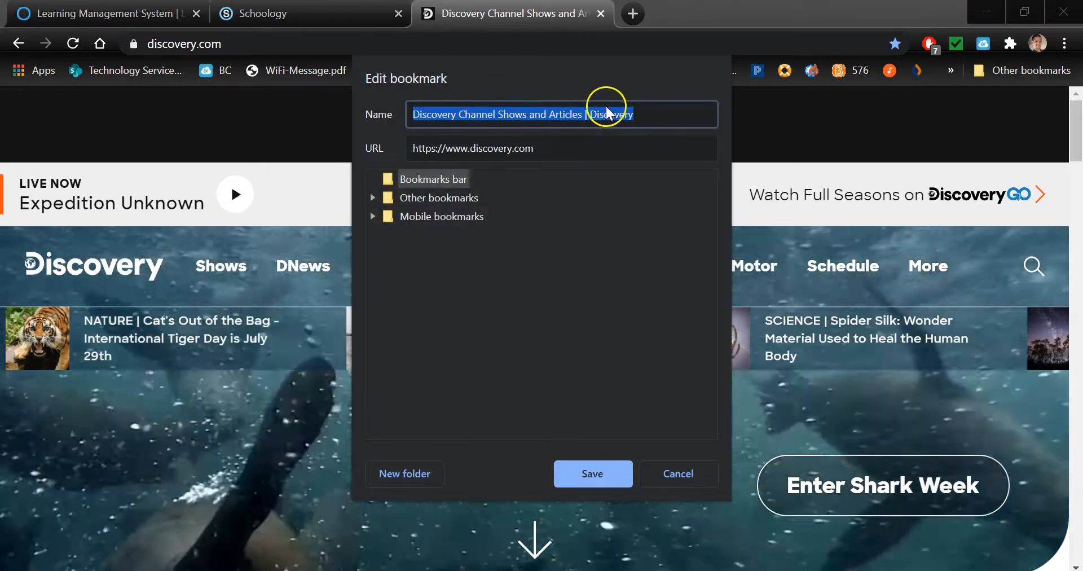
key(Delete)
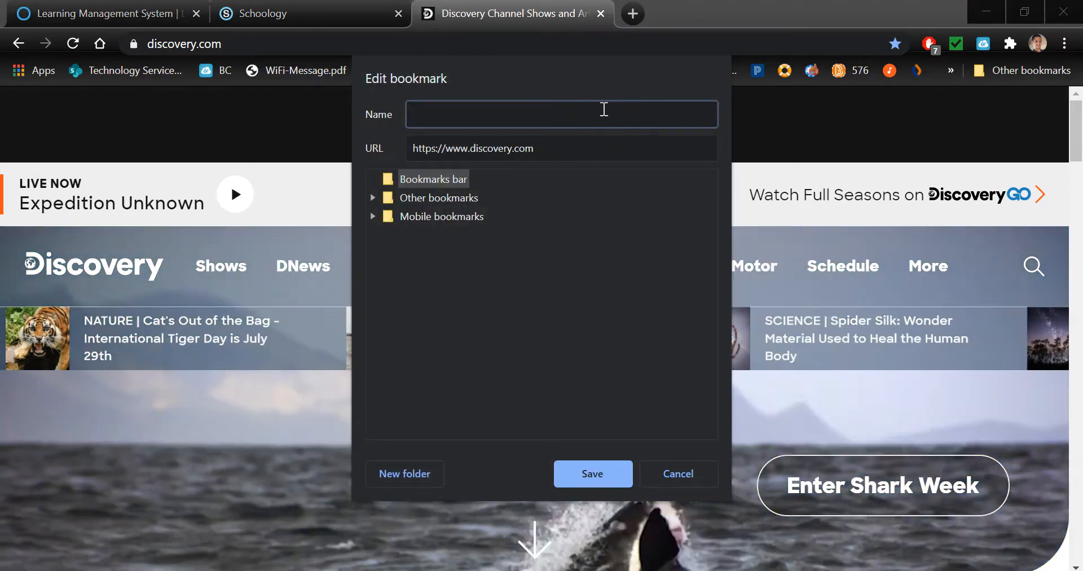
click(677, 473)
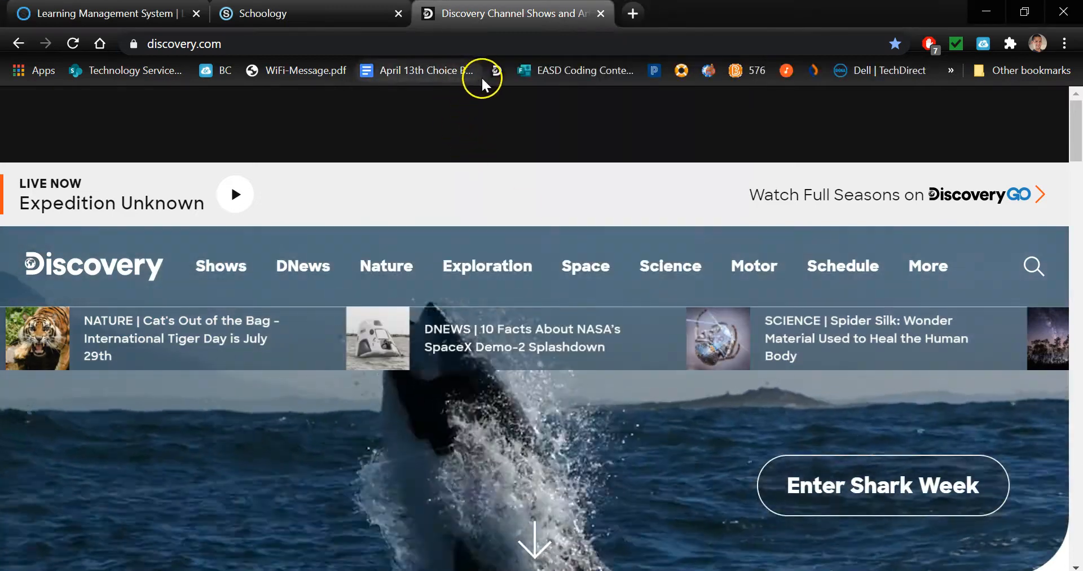
mouse_move(499, 70)
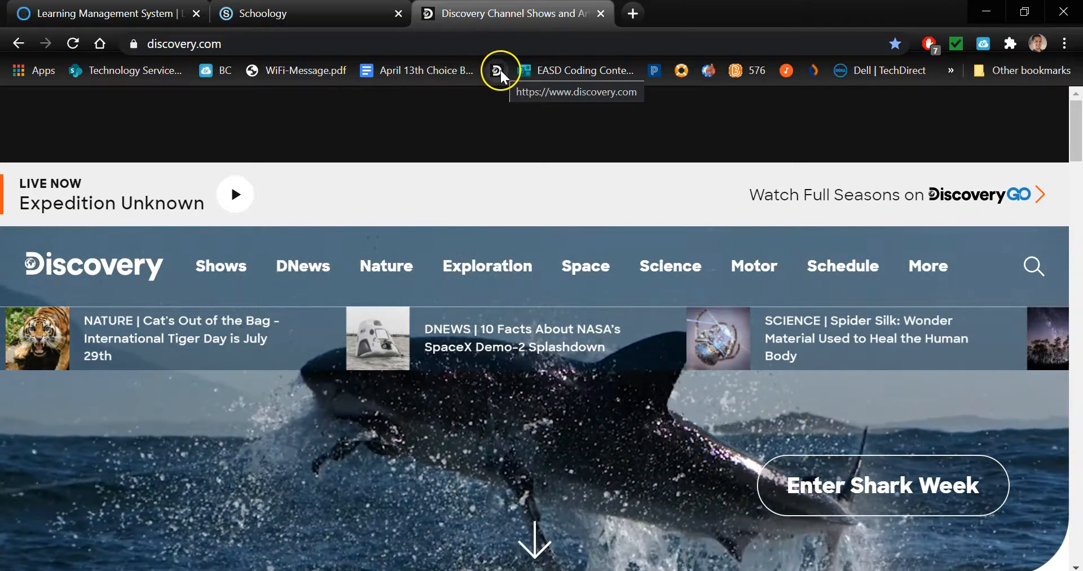